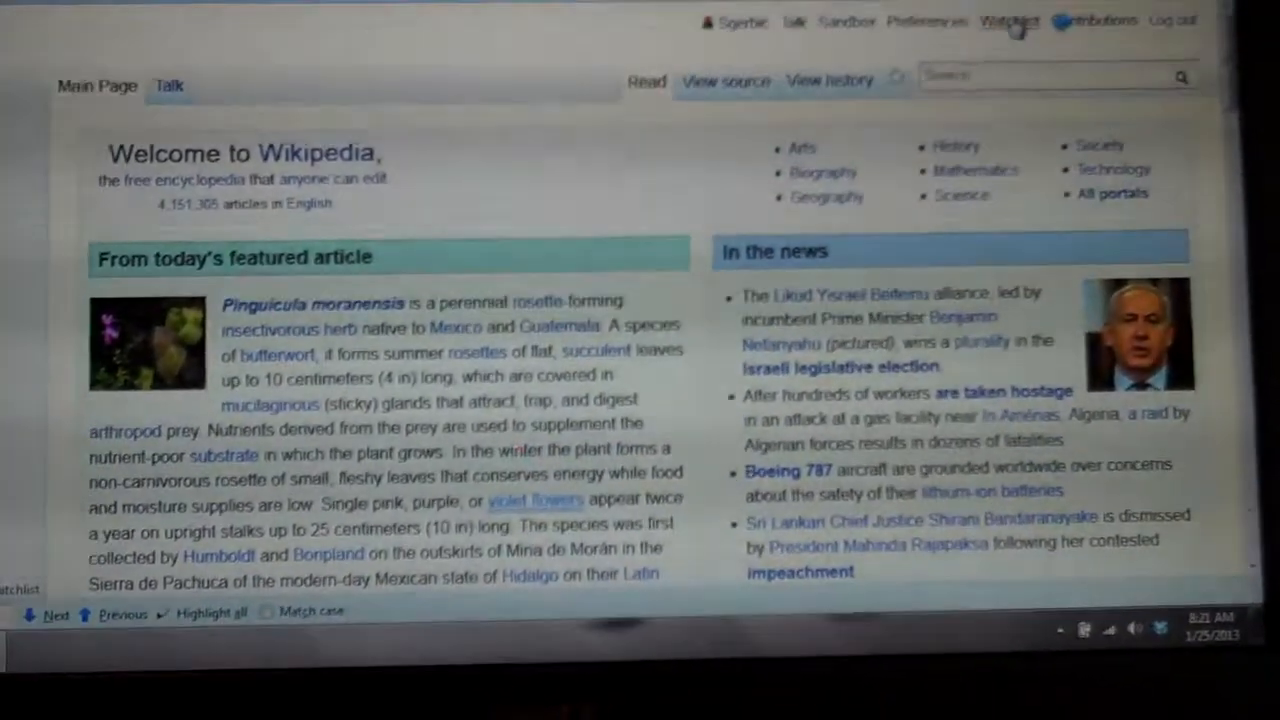
Step: Show the watchlist and scroll to the January 24 edits to the Sara Mayhew draft
left_click(1010, 21)
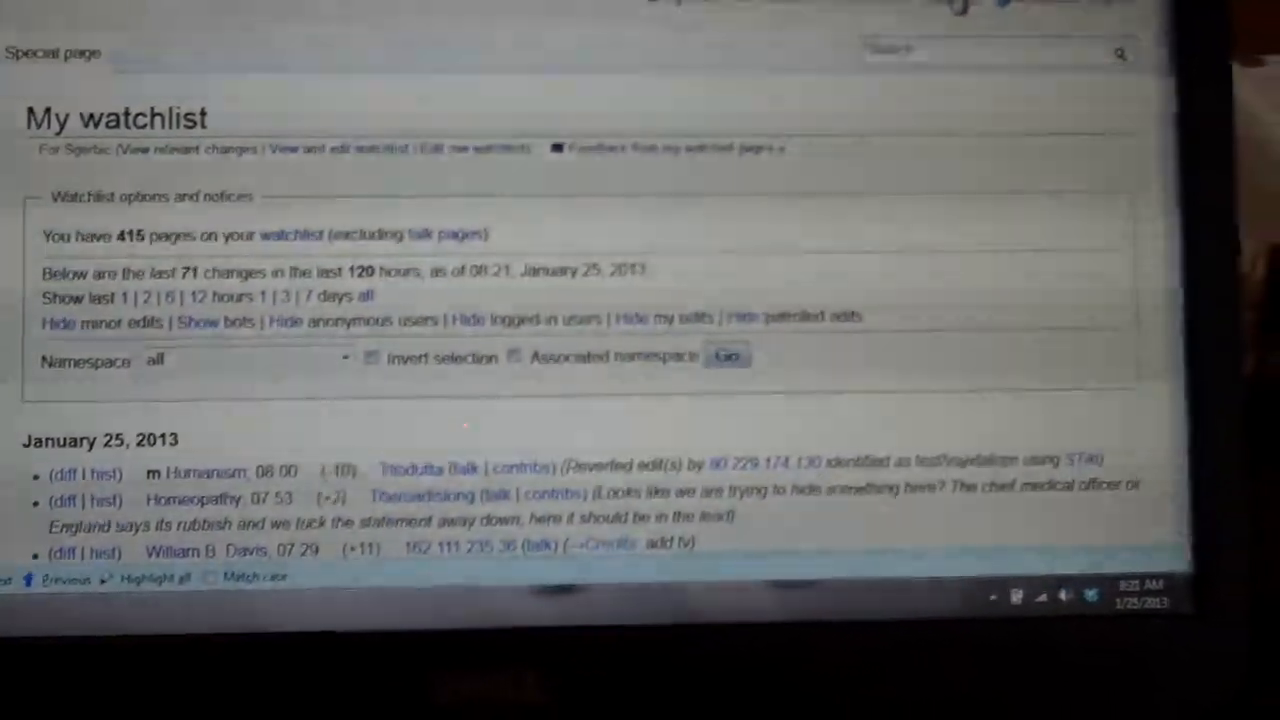
scroll("down", 3)
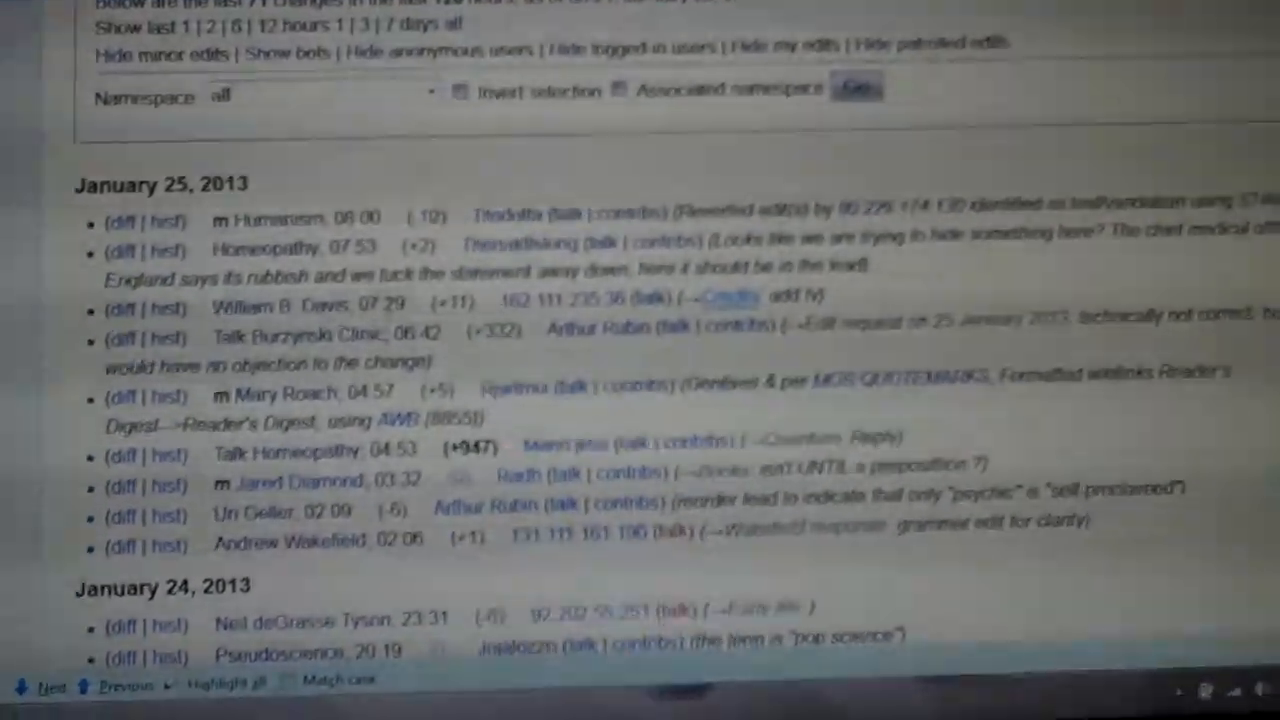
scroll("down", 3)
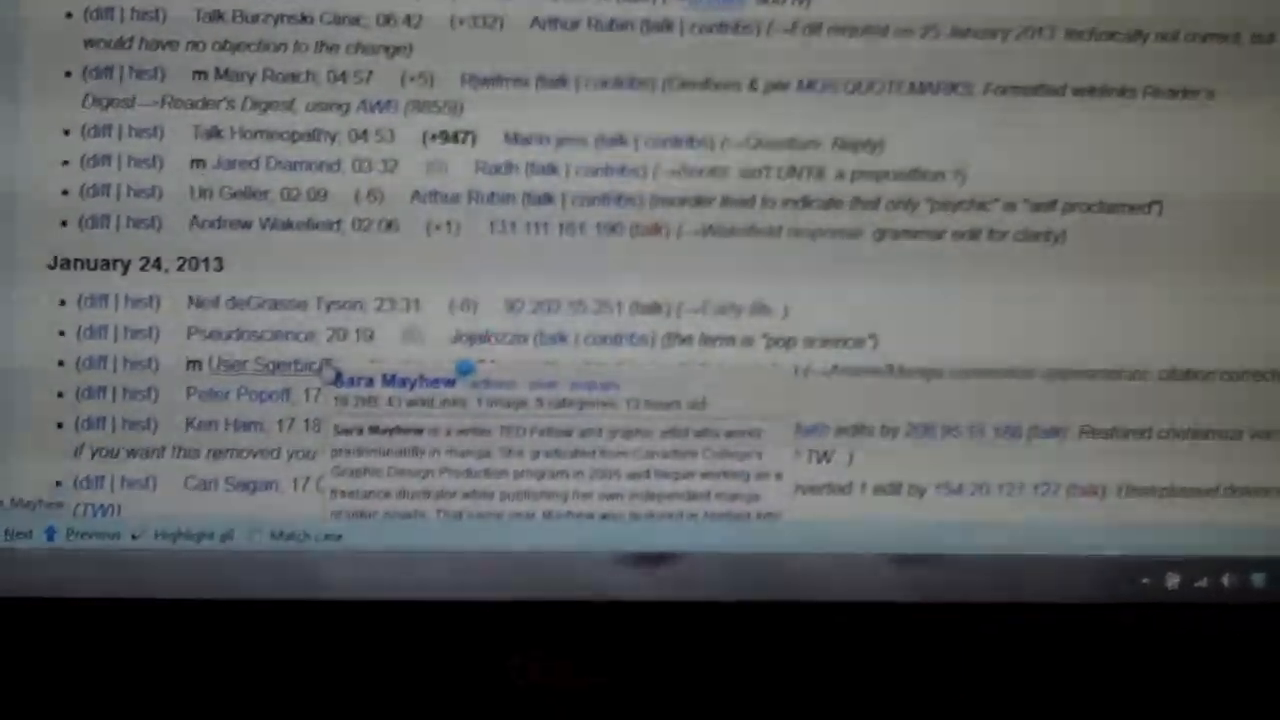
left_click(265, 363)
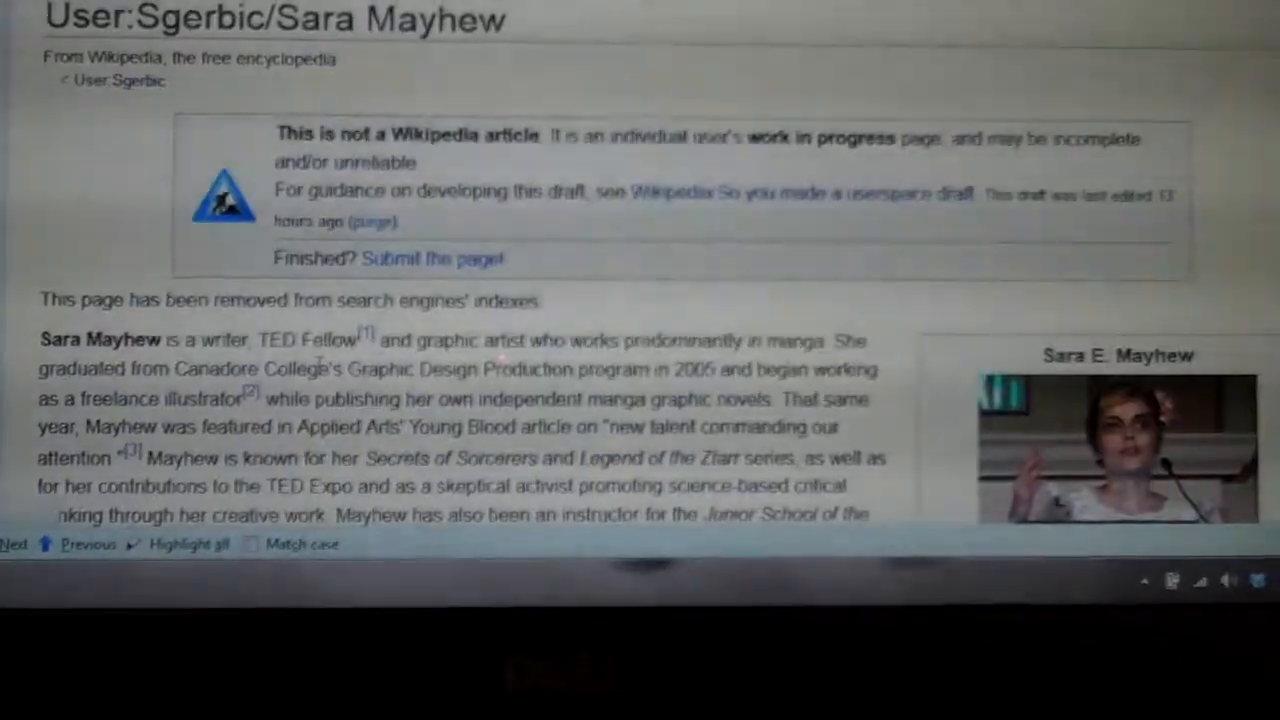
scroll("down", 3)
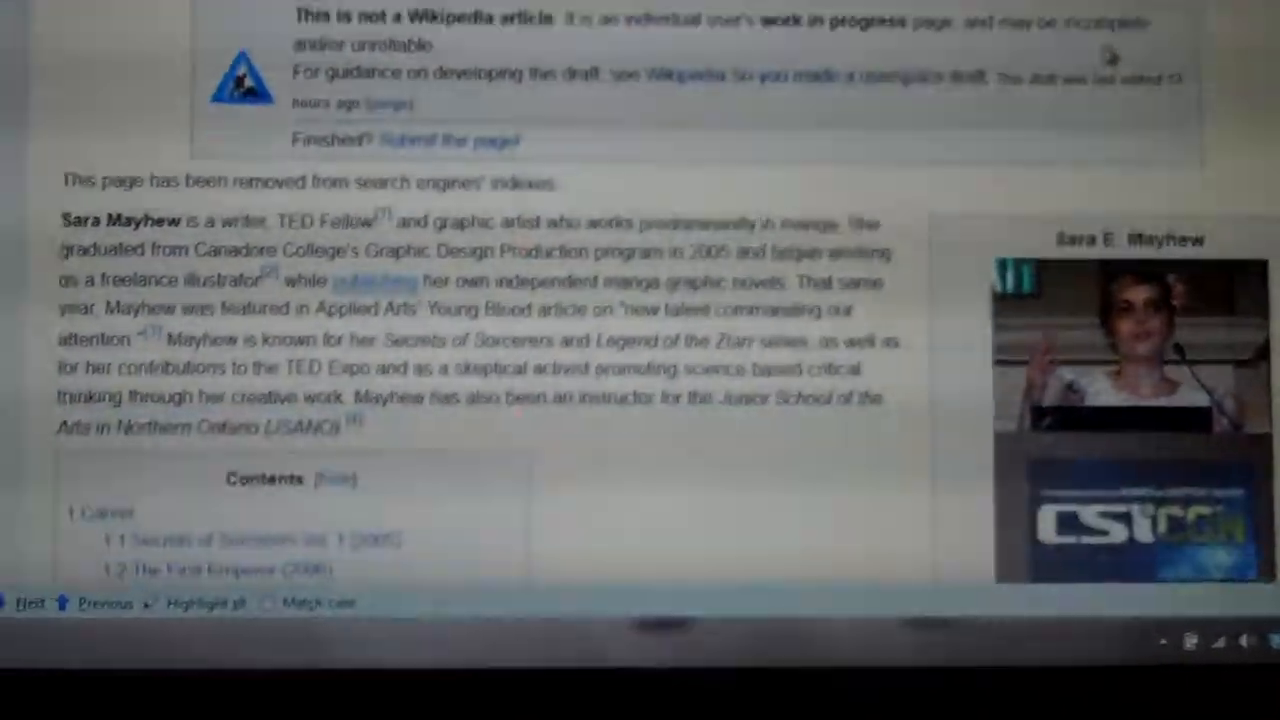
scroll("down", 3)
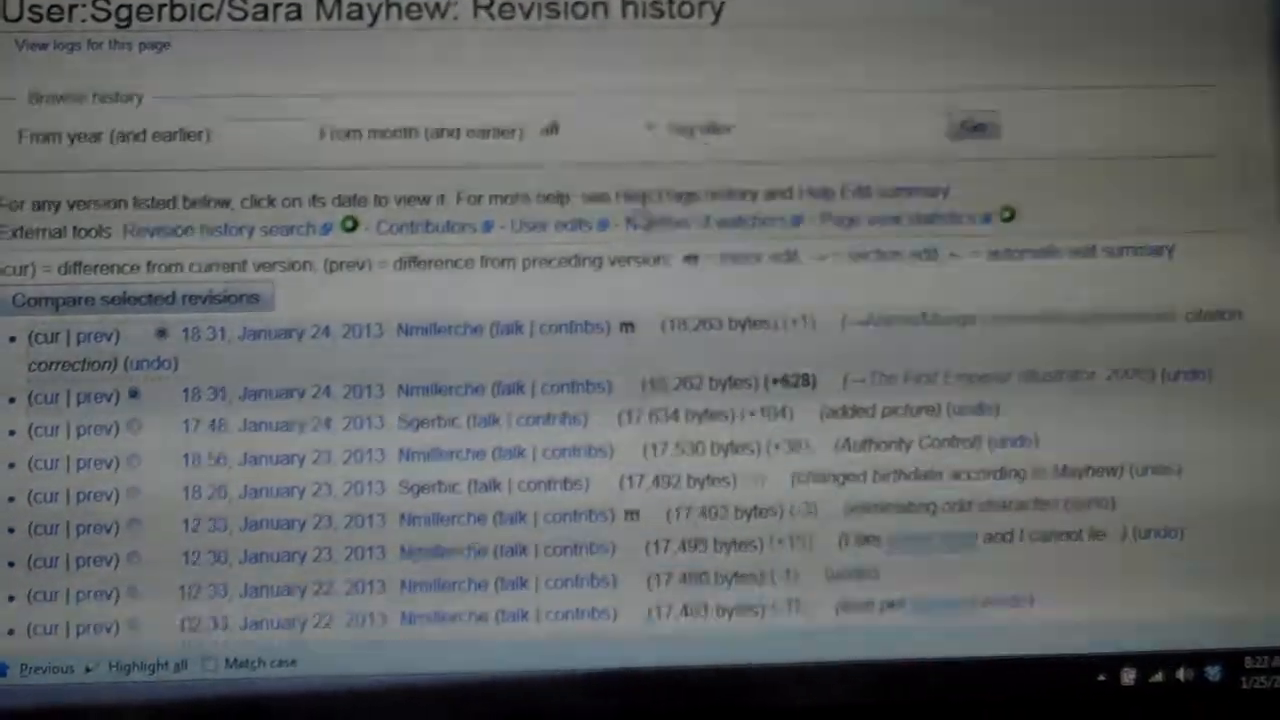
Step: Scroll through the draft's revision history and the latest January 24 diff
scroll("down", 3)
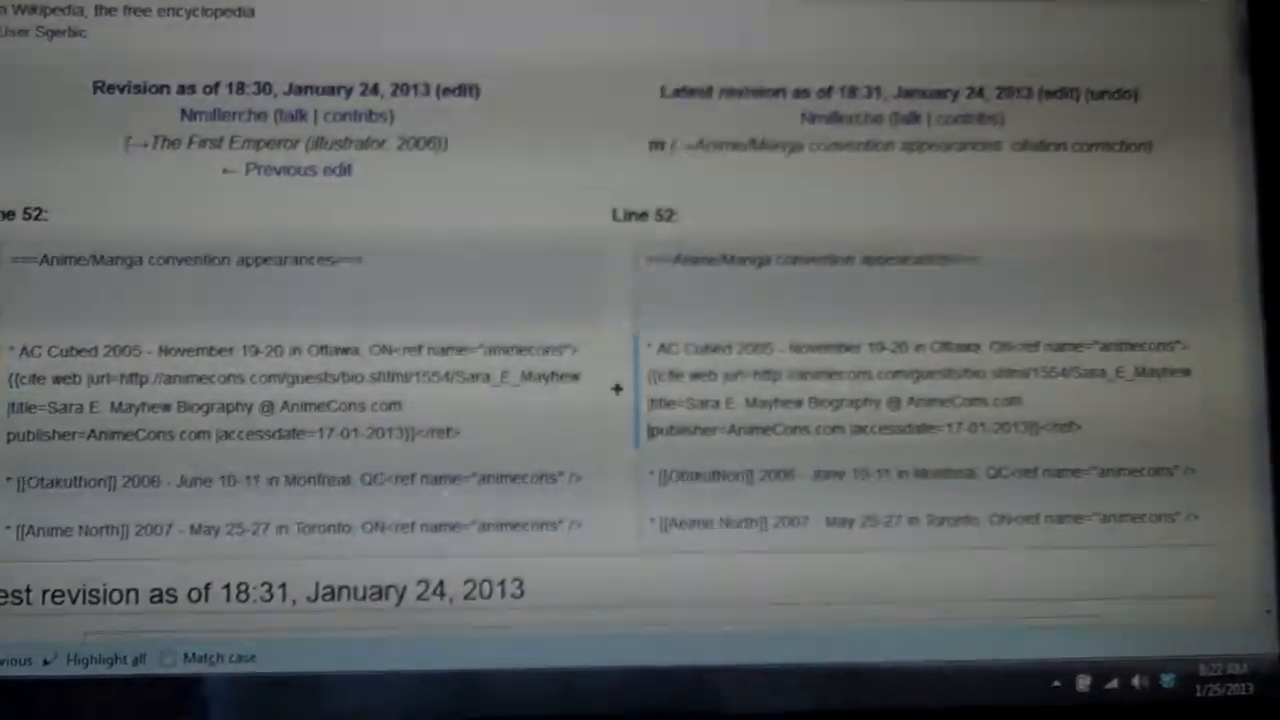
scroll("down", 3)
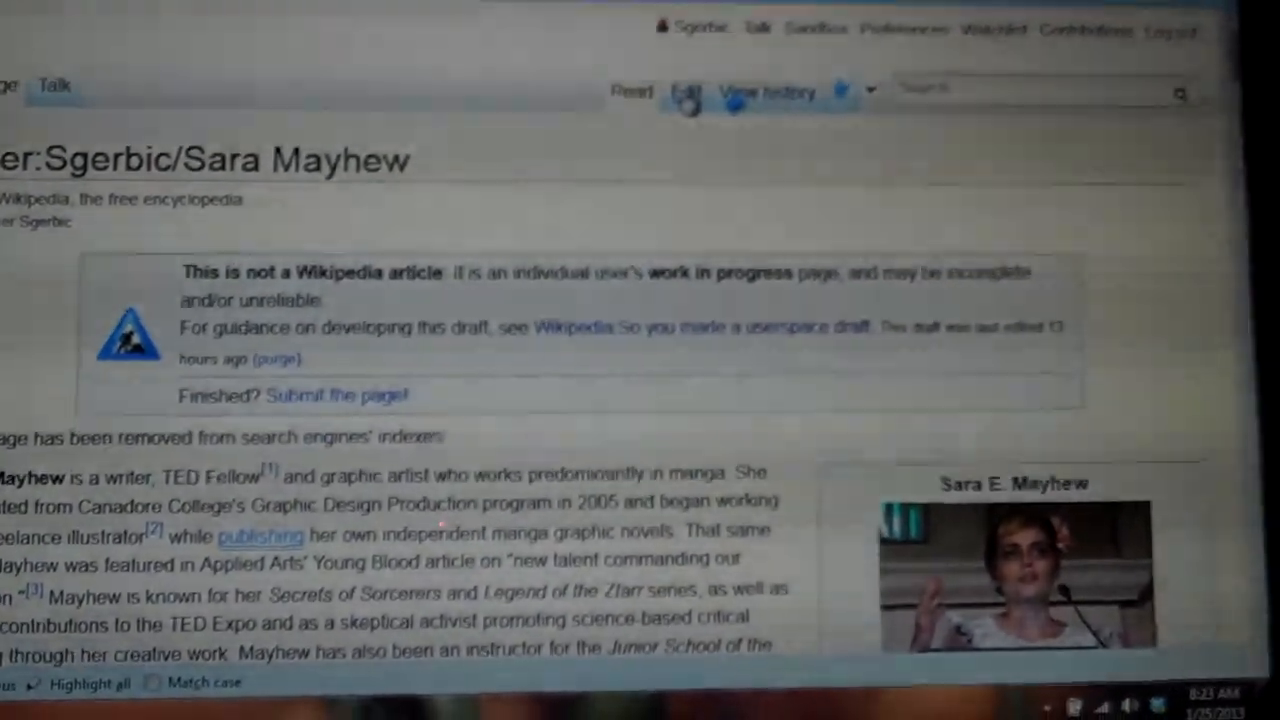
Step: Open the Sara Mayhew draft's wikitext for editing to add 'hello jerry' above Career
left_click(688, 90)
type("hello jerry")
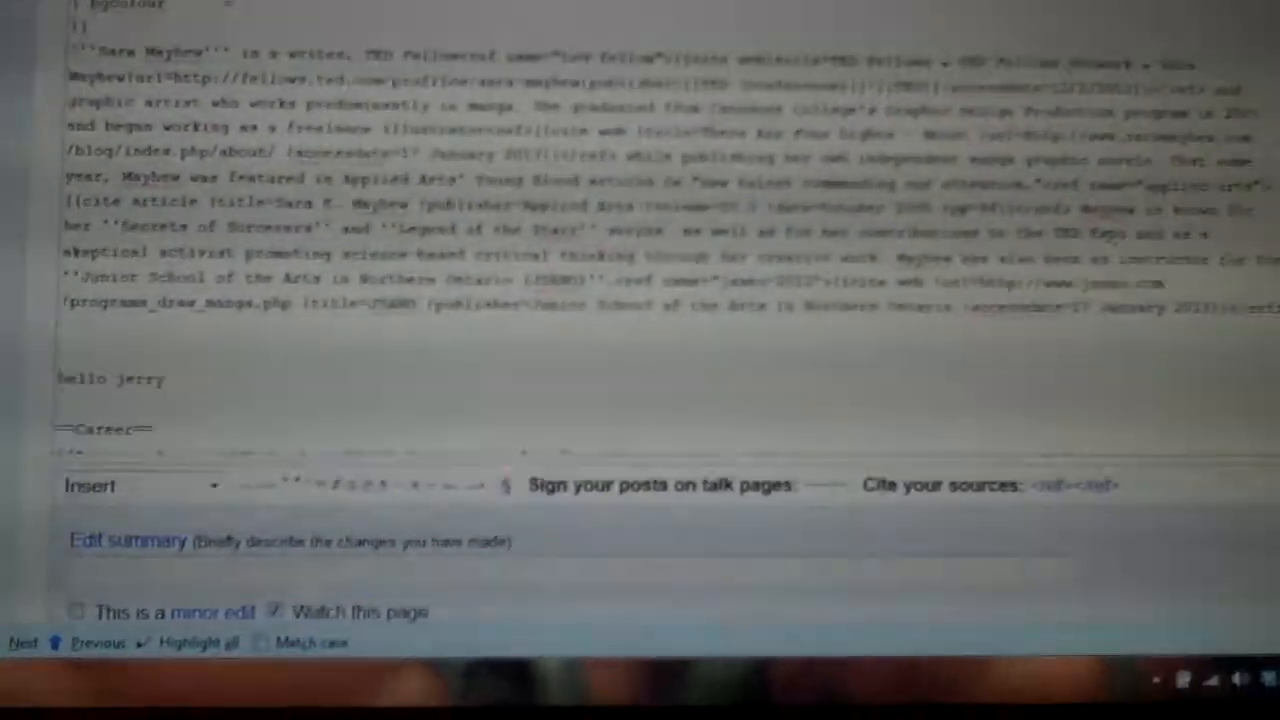
Step: Enter the edit summary 'added words' and preview the draft with 'hello jerry' added
scroll("down", 3)
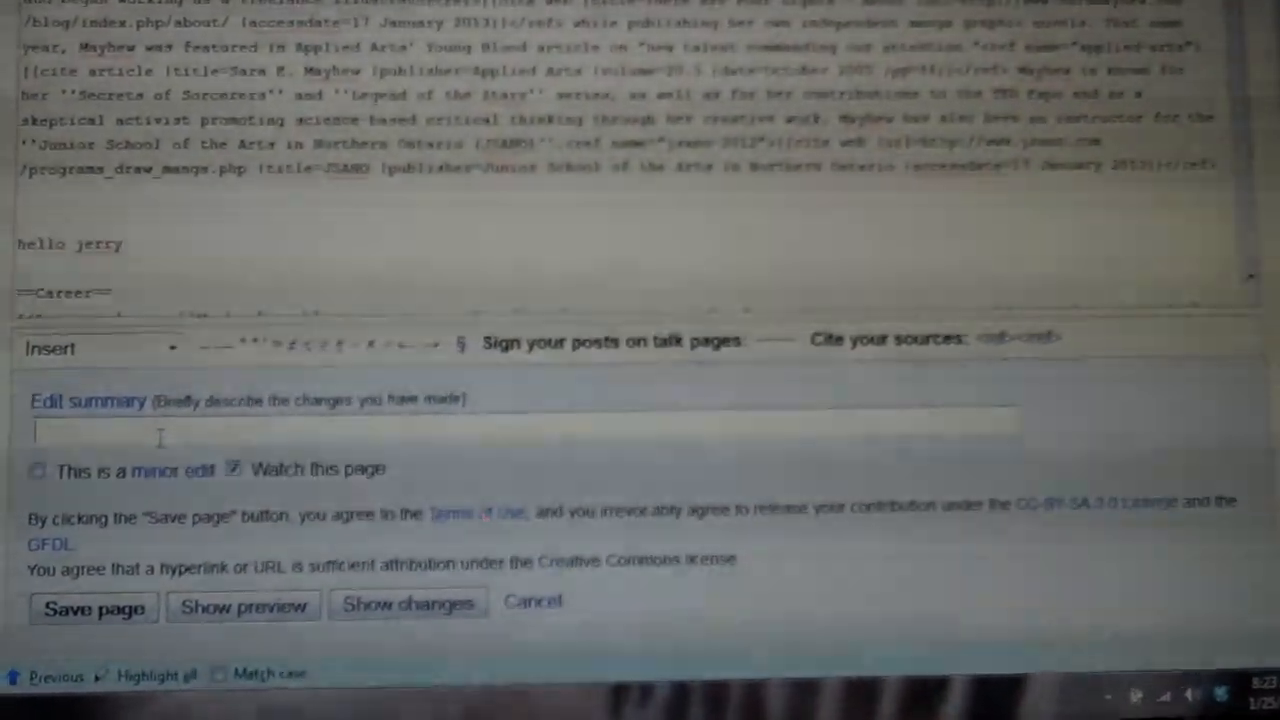
type("added words")
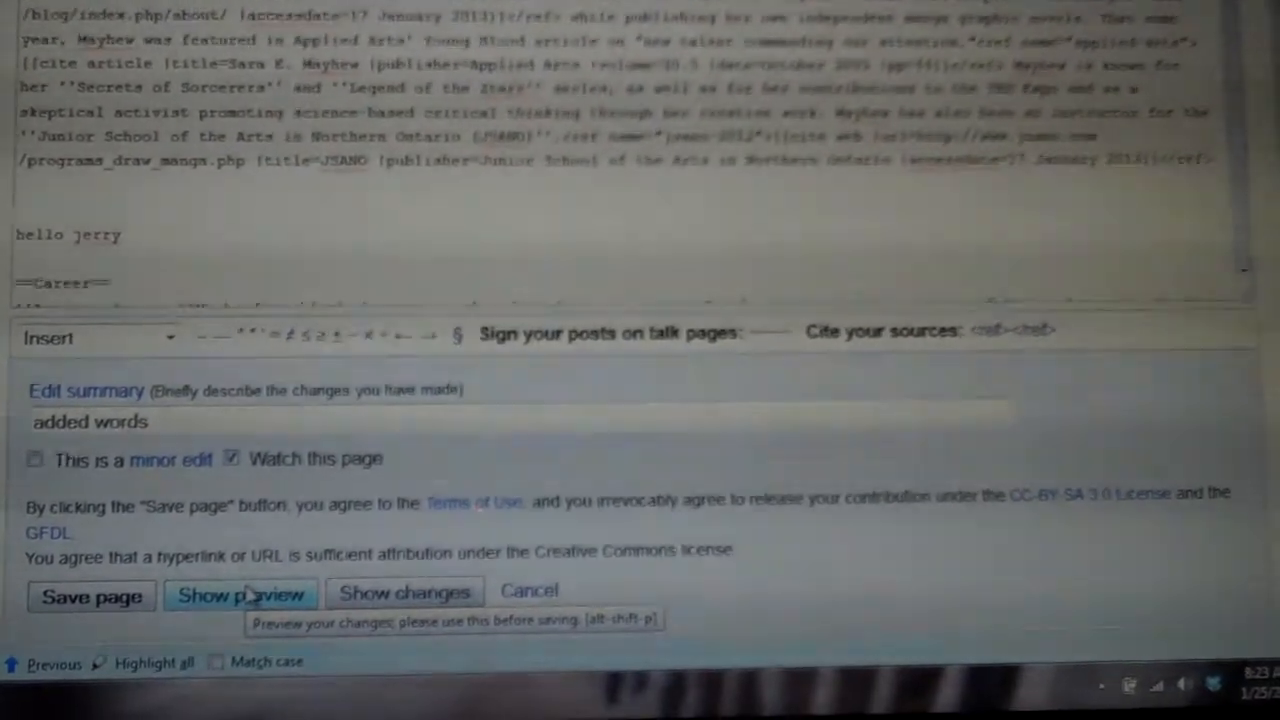
left_click(240, 593)
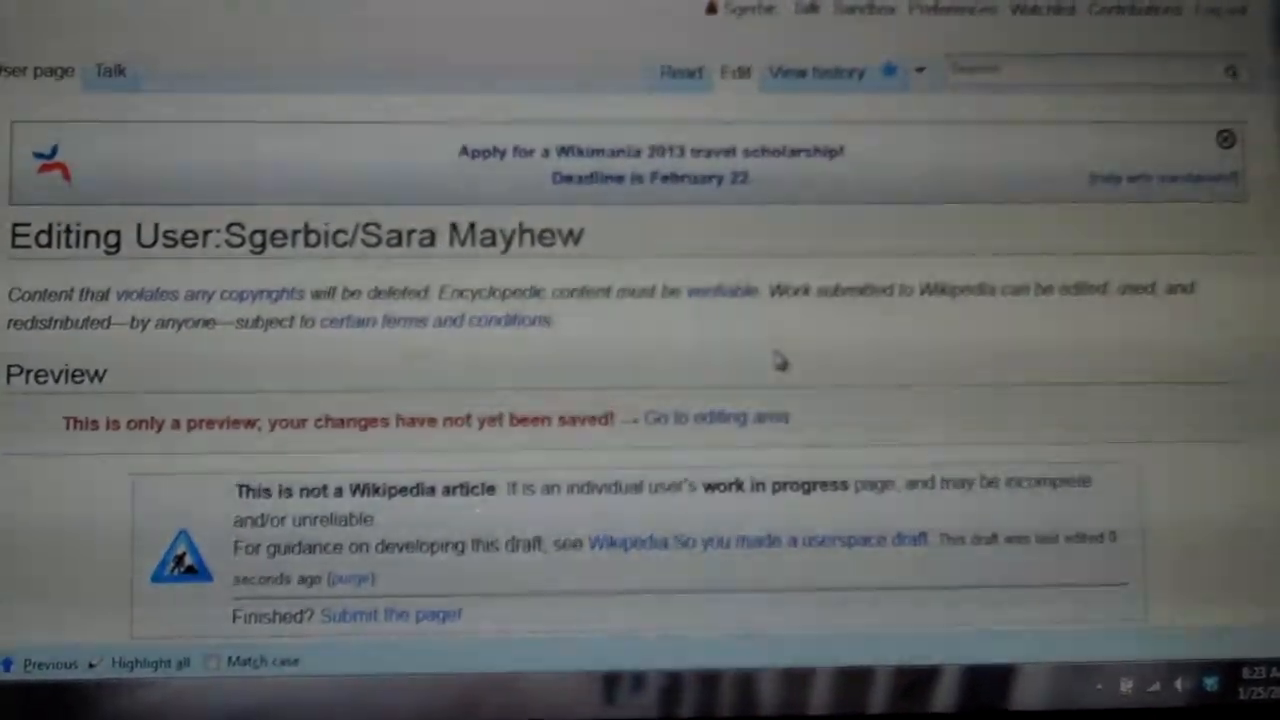
Step: Check 'hello jerry' below the introduction in the preview and save the draft
scroll("down", 3)
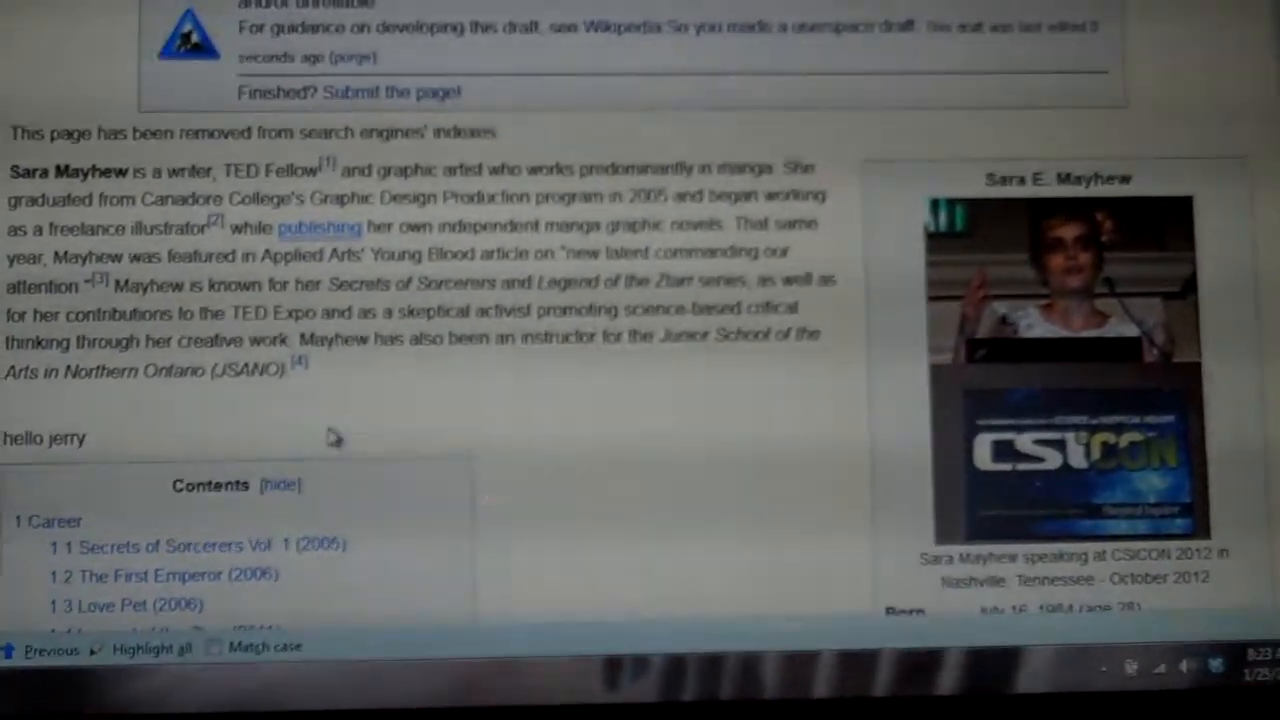
scroll("down", 3)
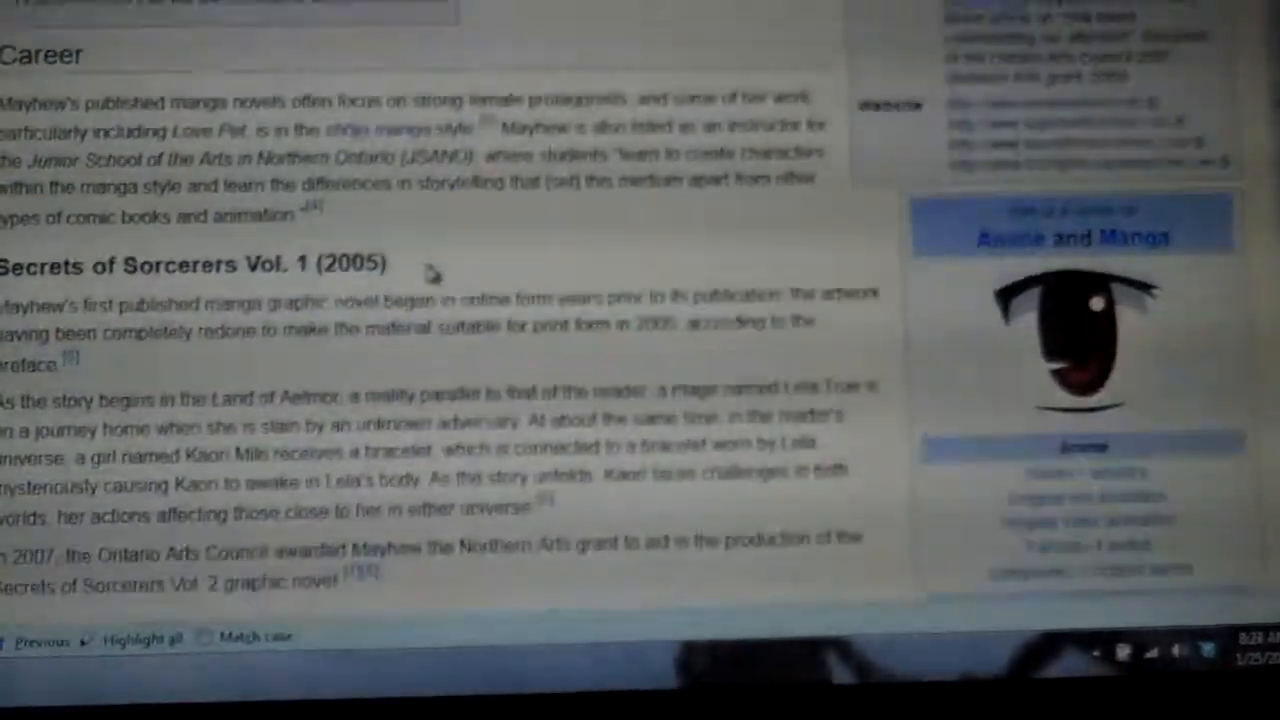
scroll("down", 3)
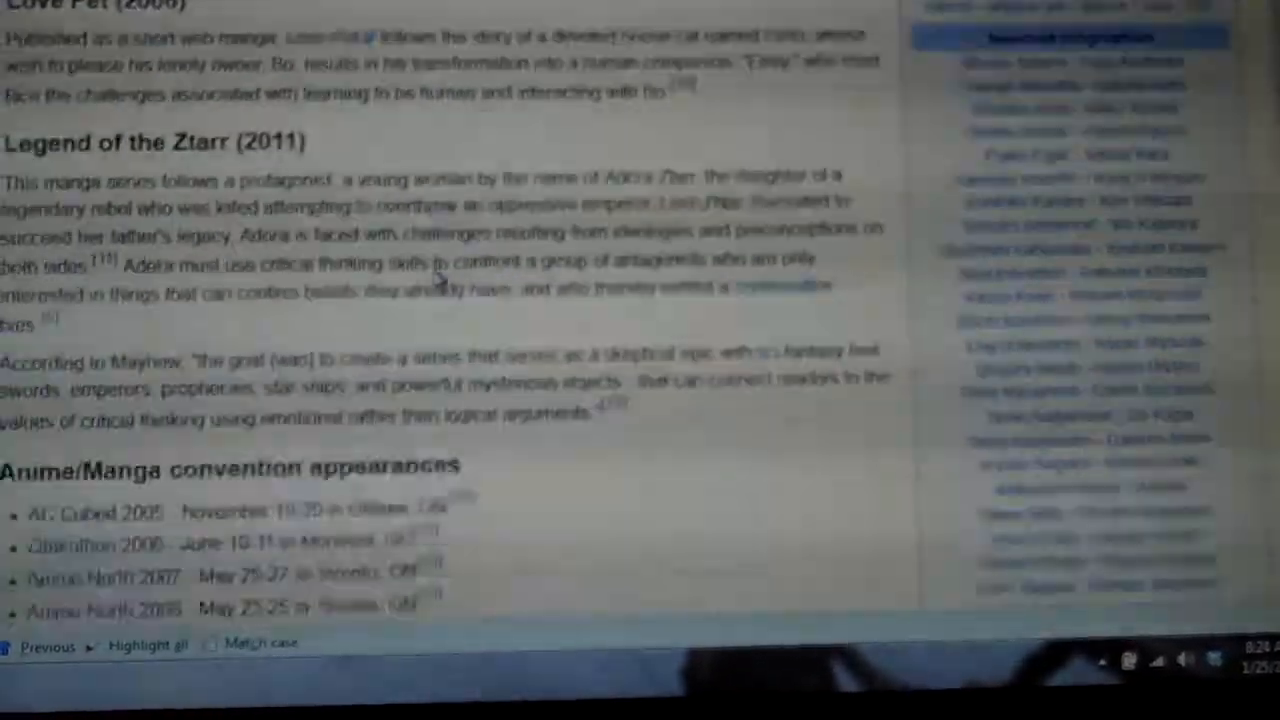
scroll("down", 3)
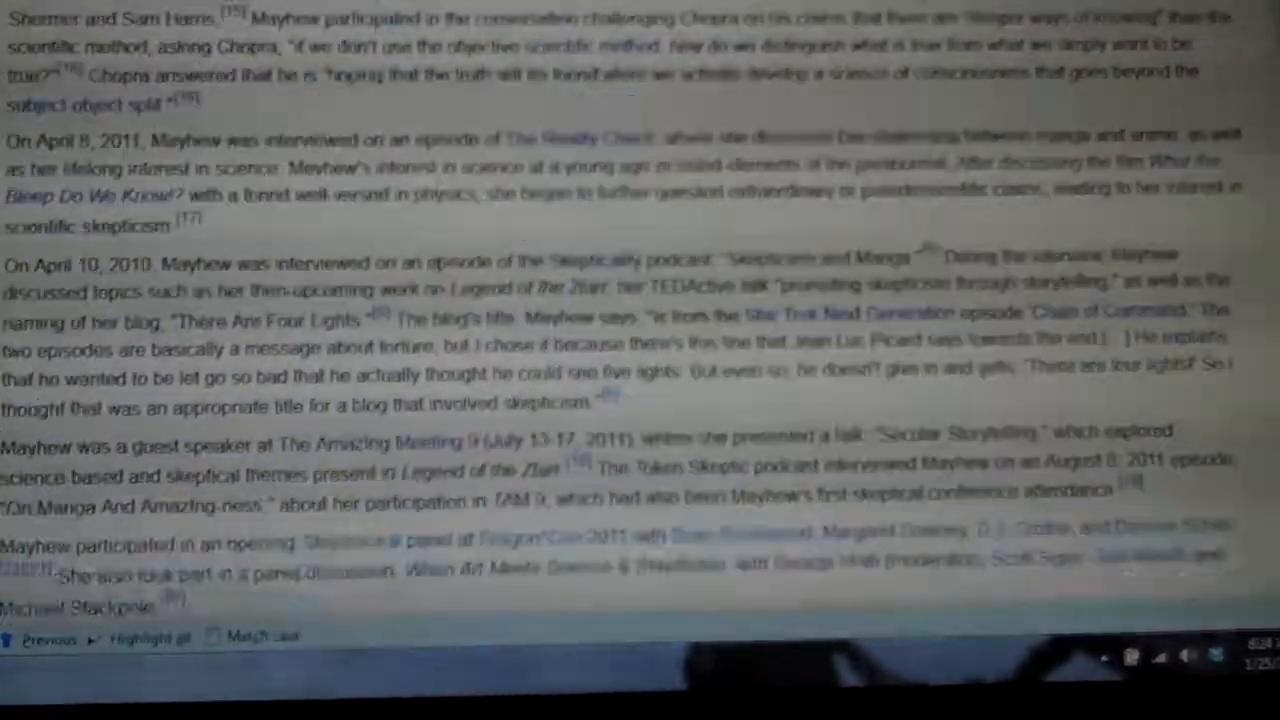
scroll("down", 3)
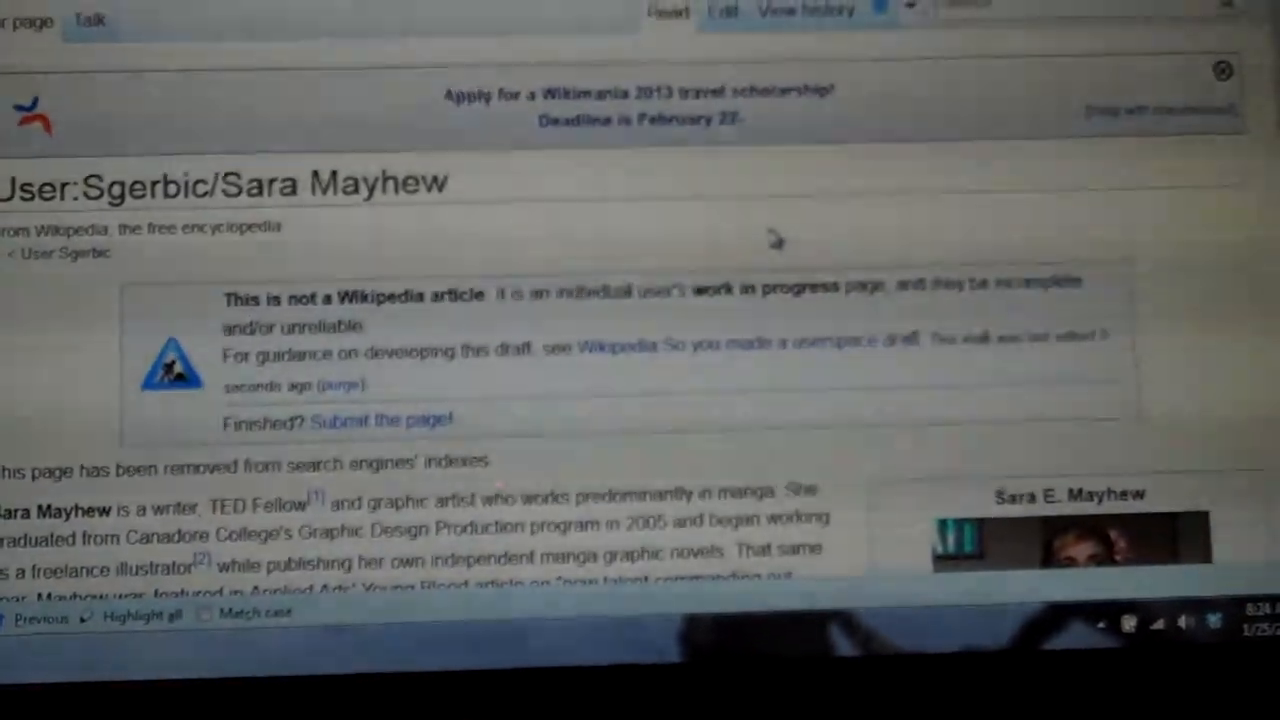
Step: Reopen the saved Sara Mayhew draft's wikitext for editing
scroll("down", 3)
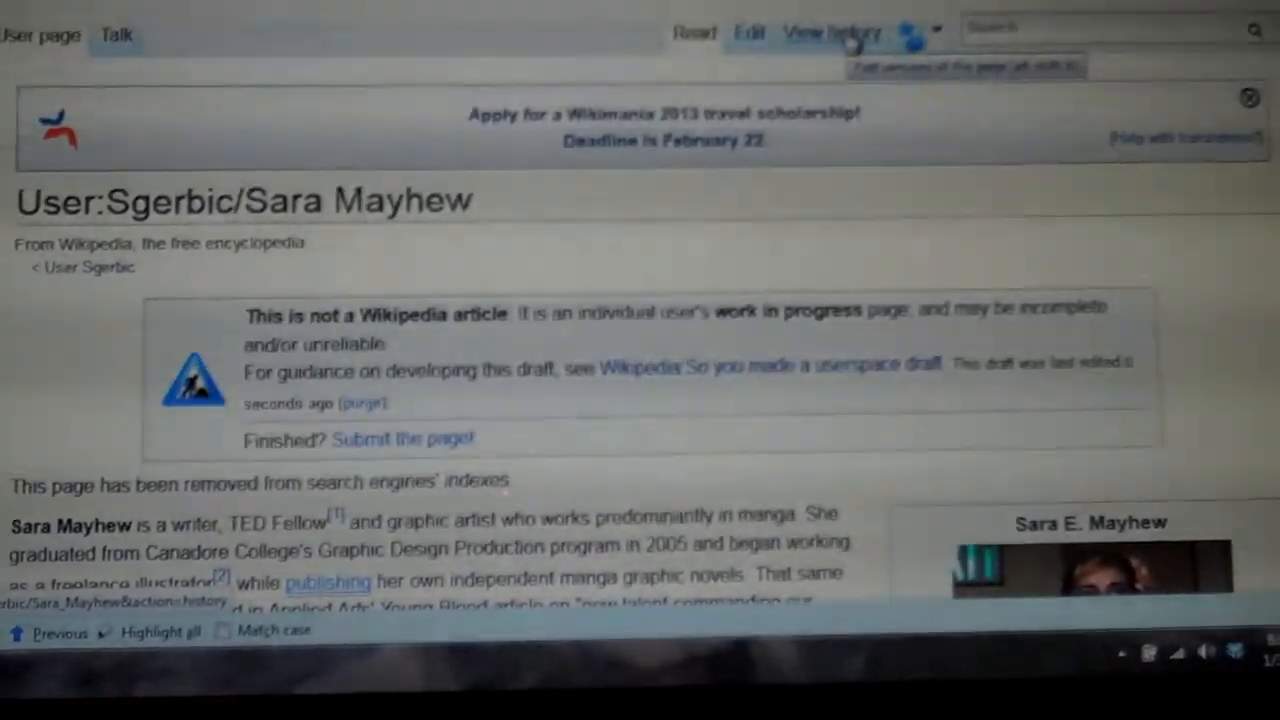
left_click(831, 32)
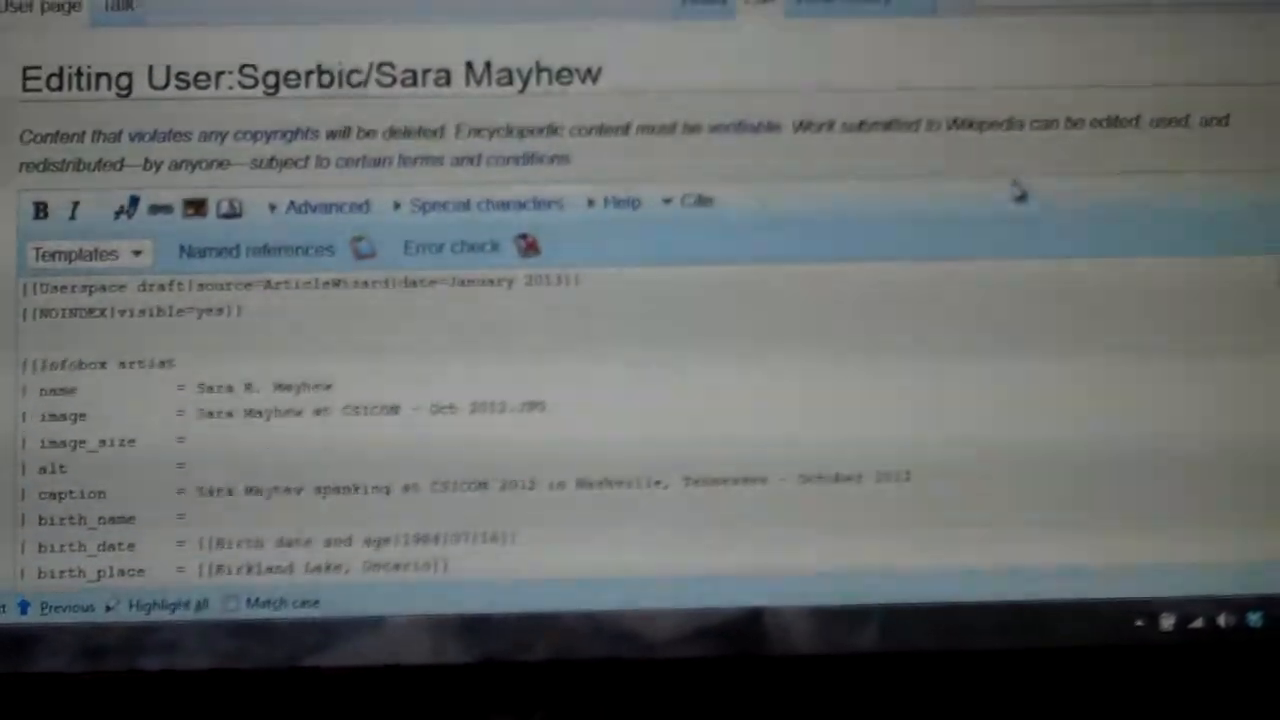
Step: Delete the 'hello jerry' line, set summary 'removed words', and preview the change
scroll("down", 3)
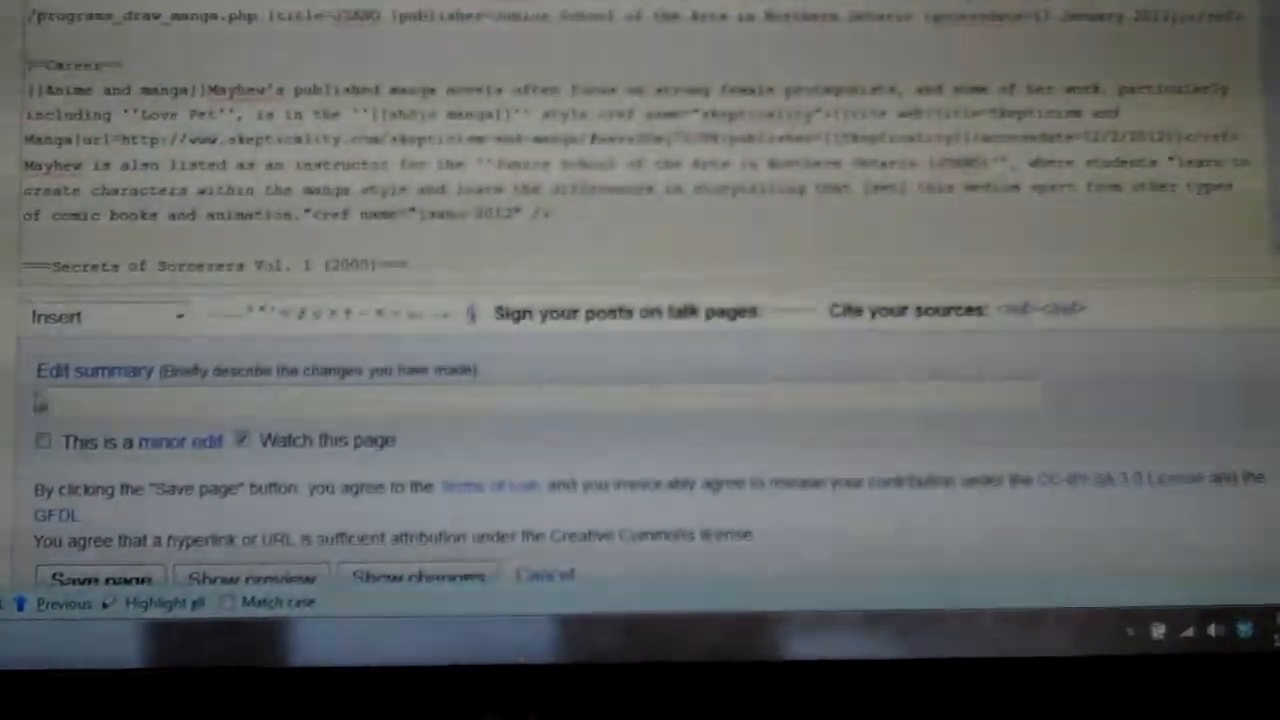
type("removed words")
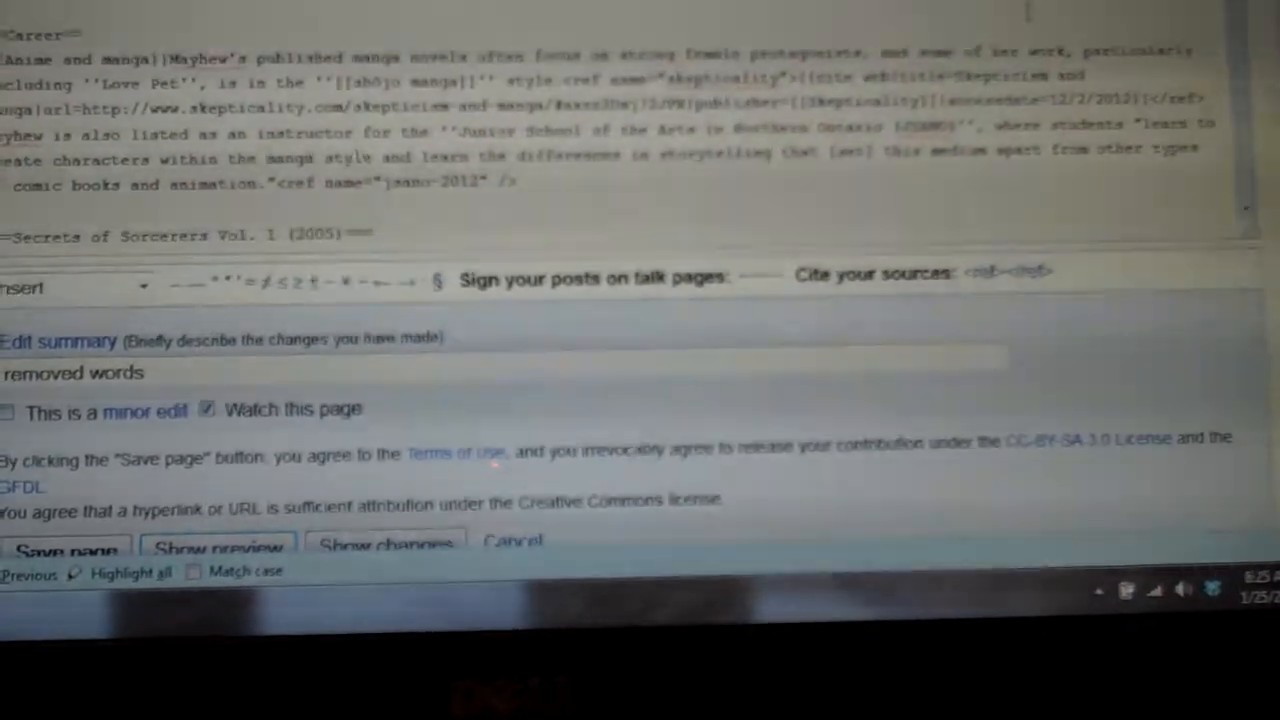
left_click(219, 547)
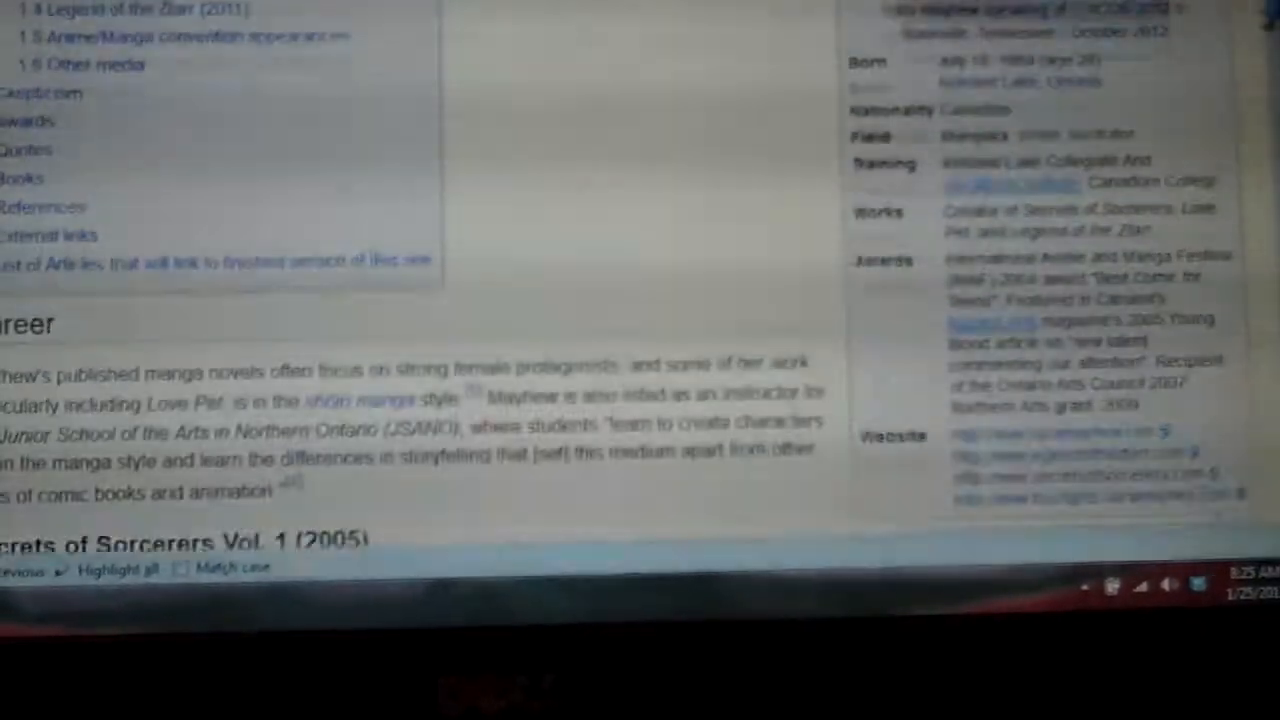
Step: Review the preview without 'hello jerry' down to the Save page button
scroll("down", 3)
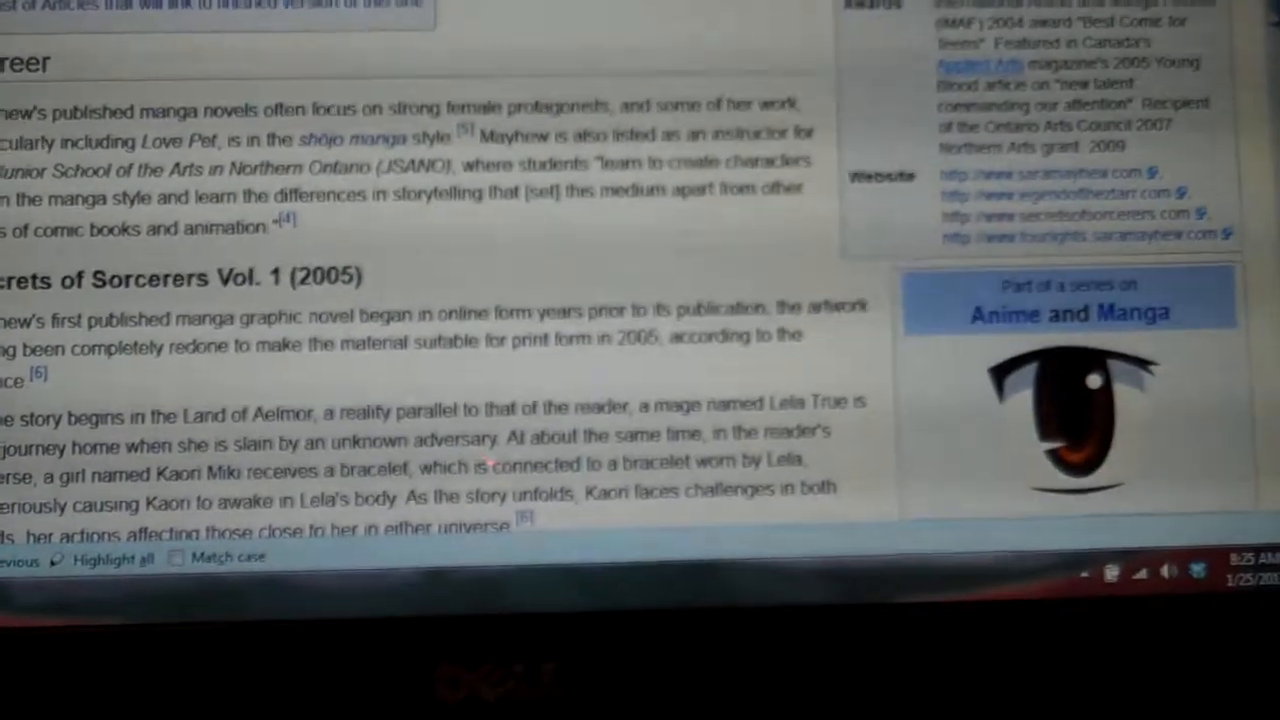
scroll("down", 3)
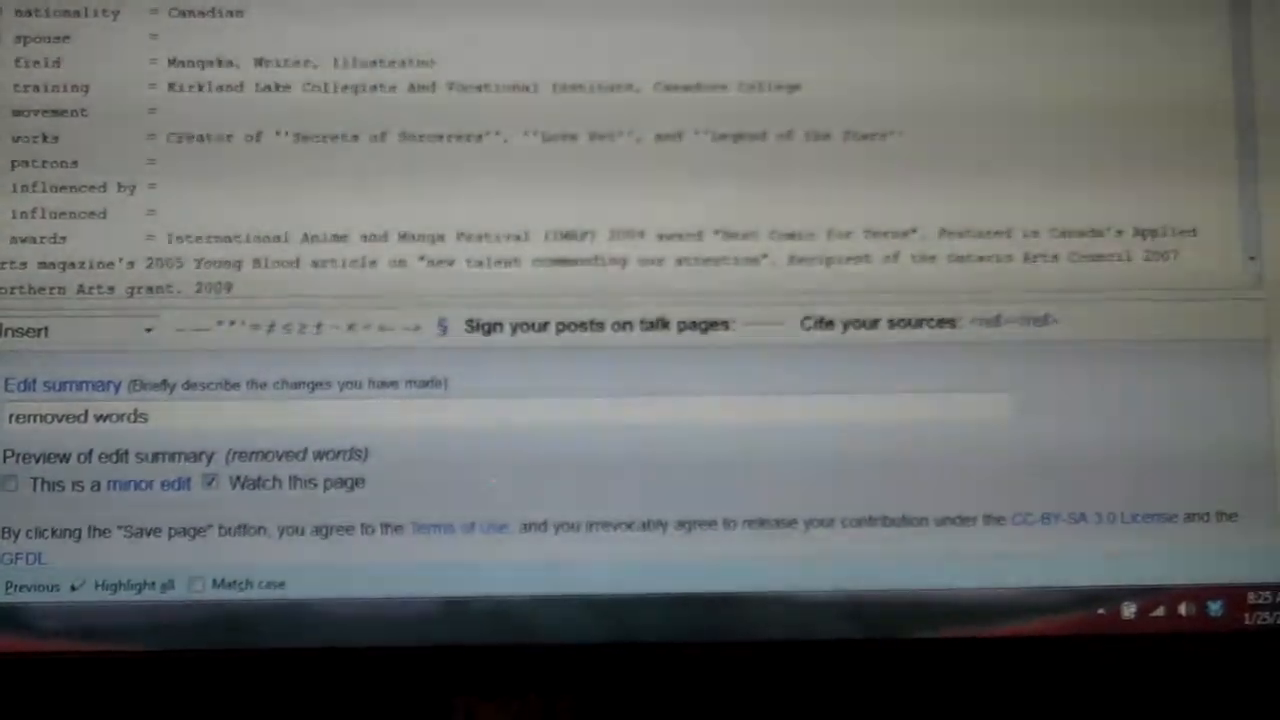
scroll("down", 3)
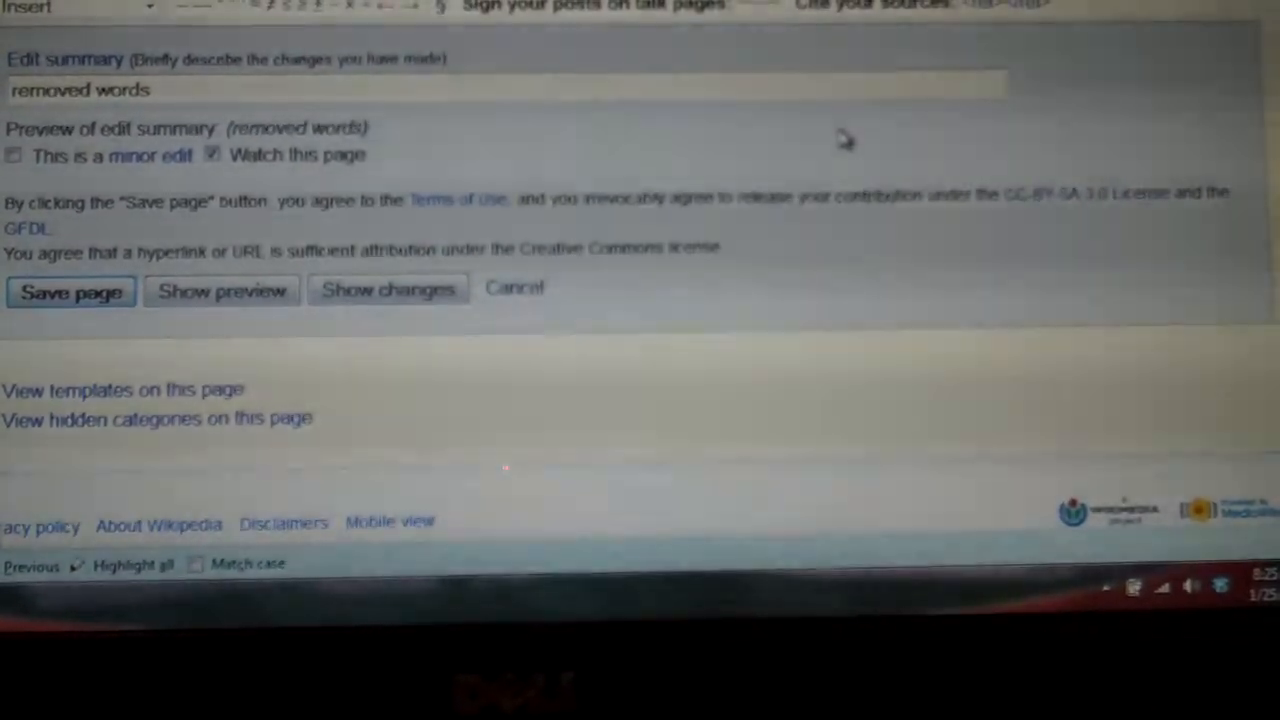
Step: Save the edit removing 'hello jerry' and check the resulting diff
left_click(70, 291)
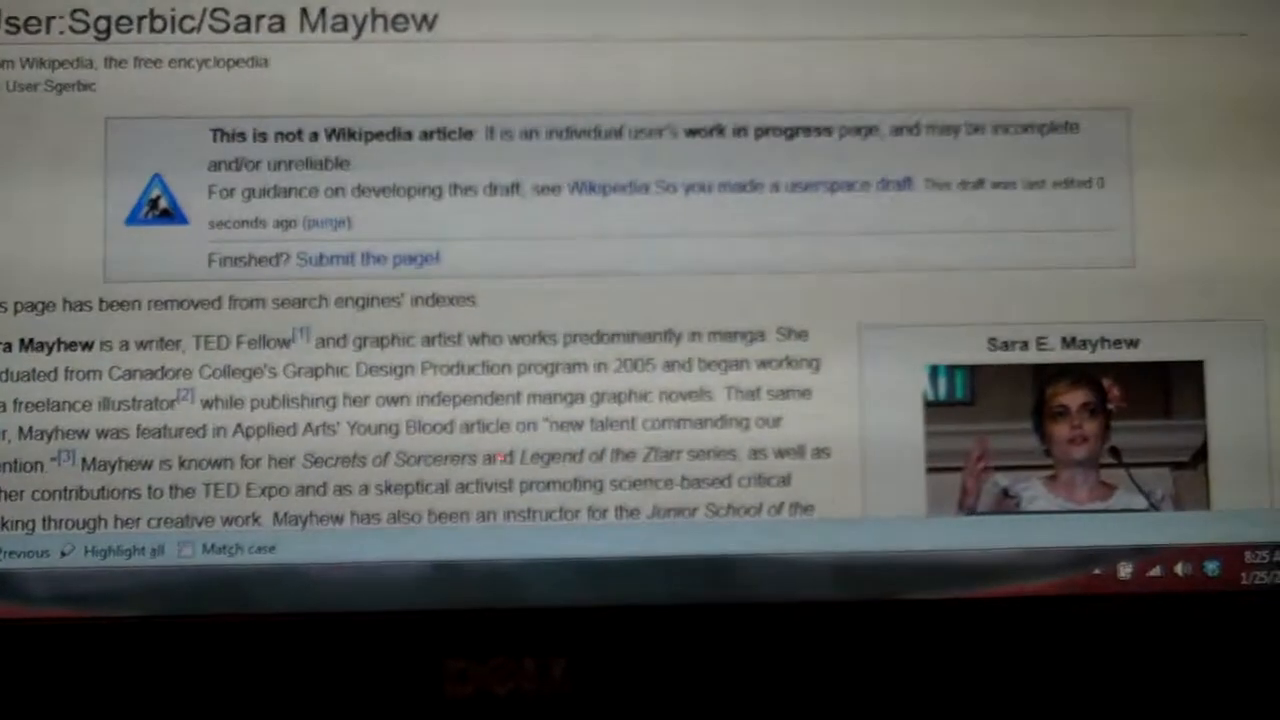
scroll("down", 3)
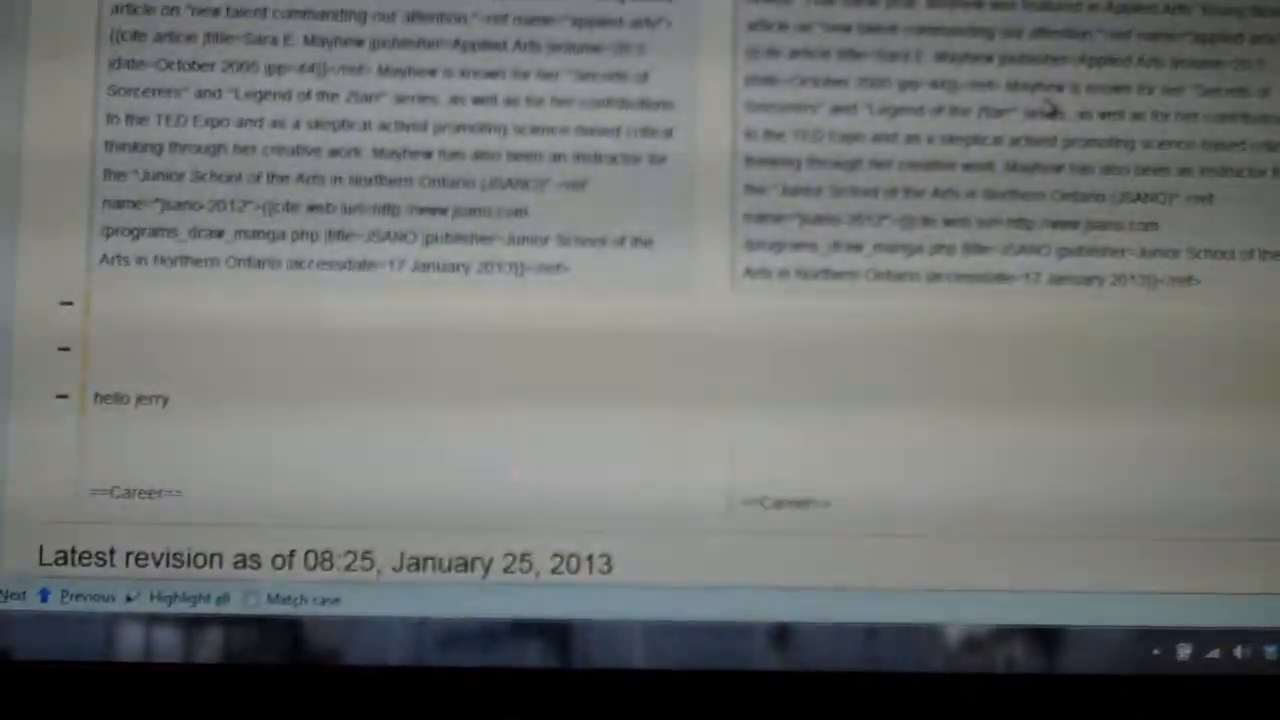
Step: Scroll through the diff comparing the 'added words' and 'removed words' revisions, showing 'hello jerry' deleted
scroll("down", 3)
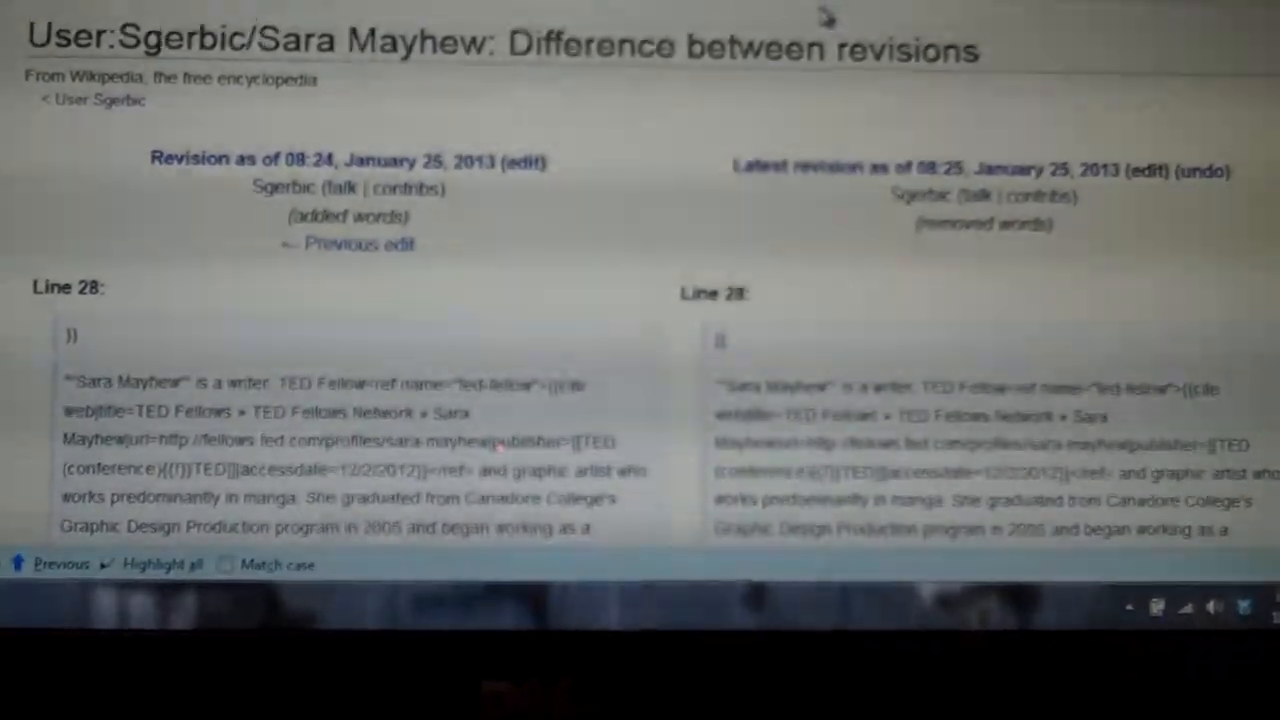
scroll("down", 3)
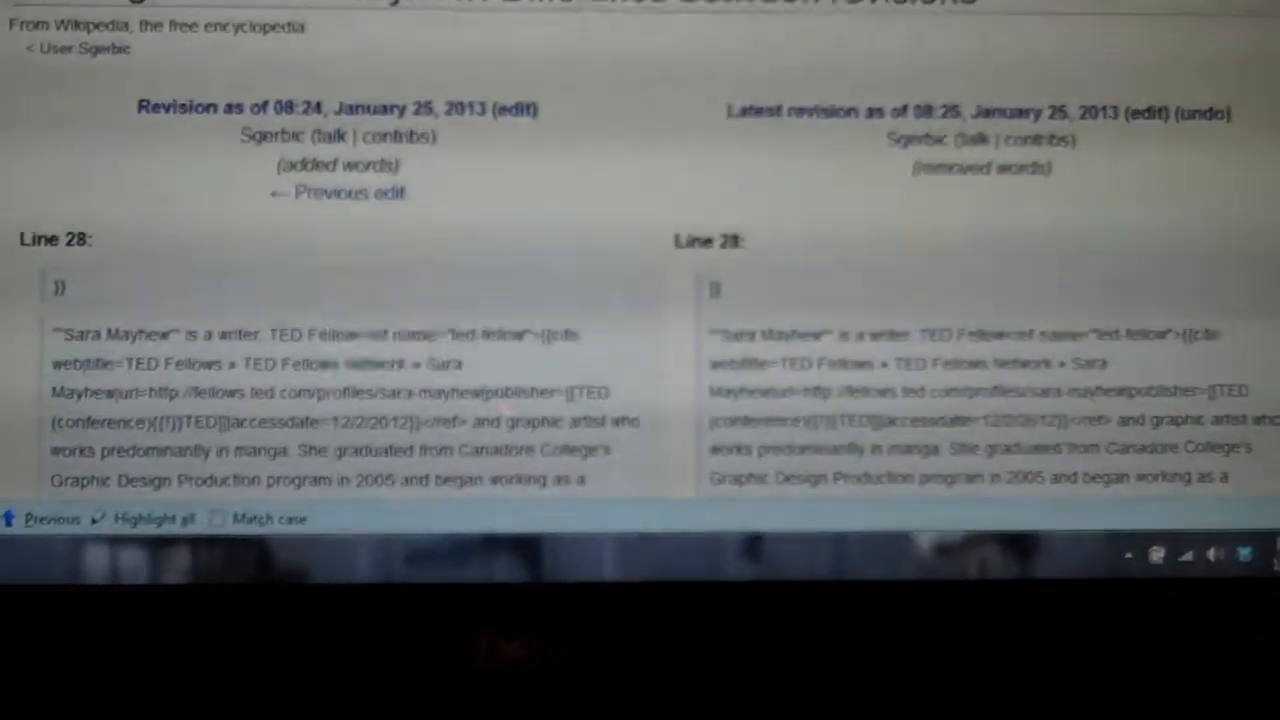